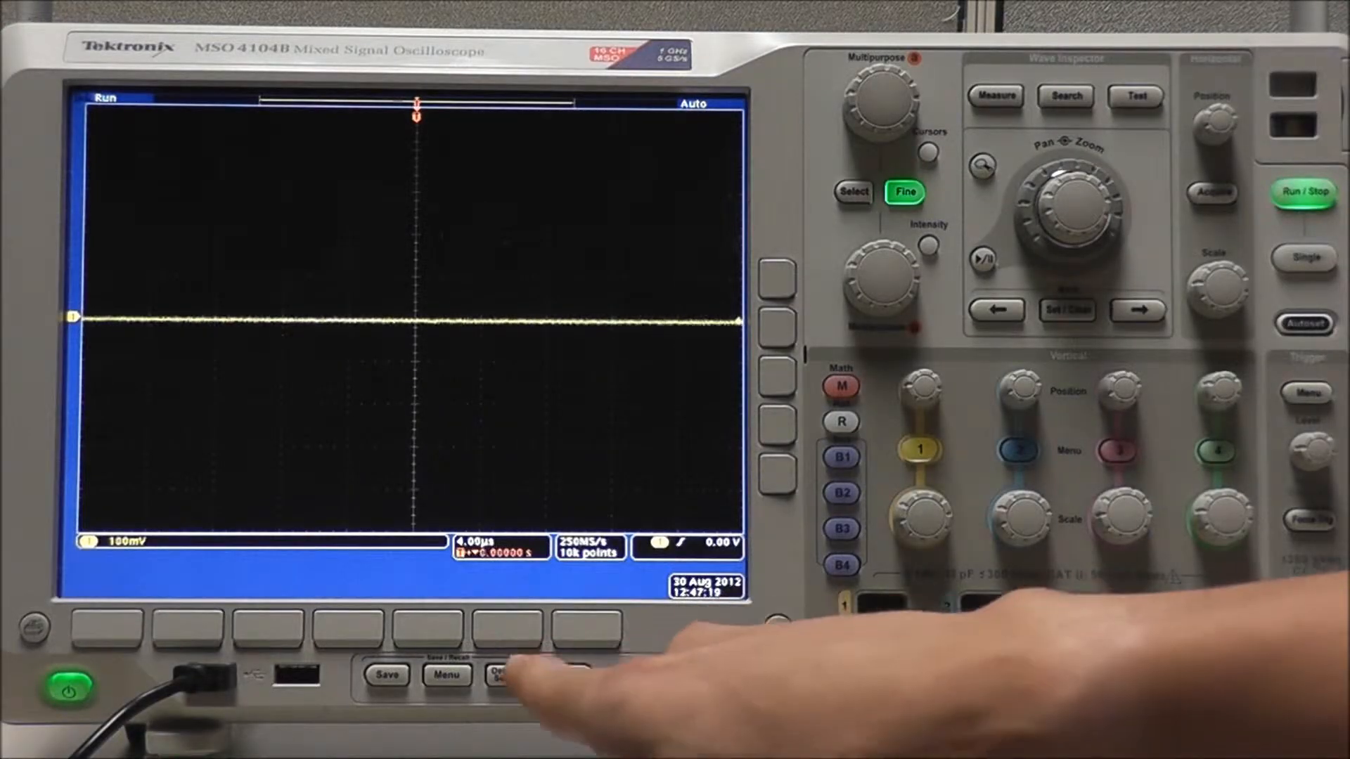
Switch off analog channel 1 and bring up the D15–D0 digital channel menu.
click(505, 673)
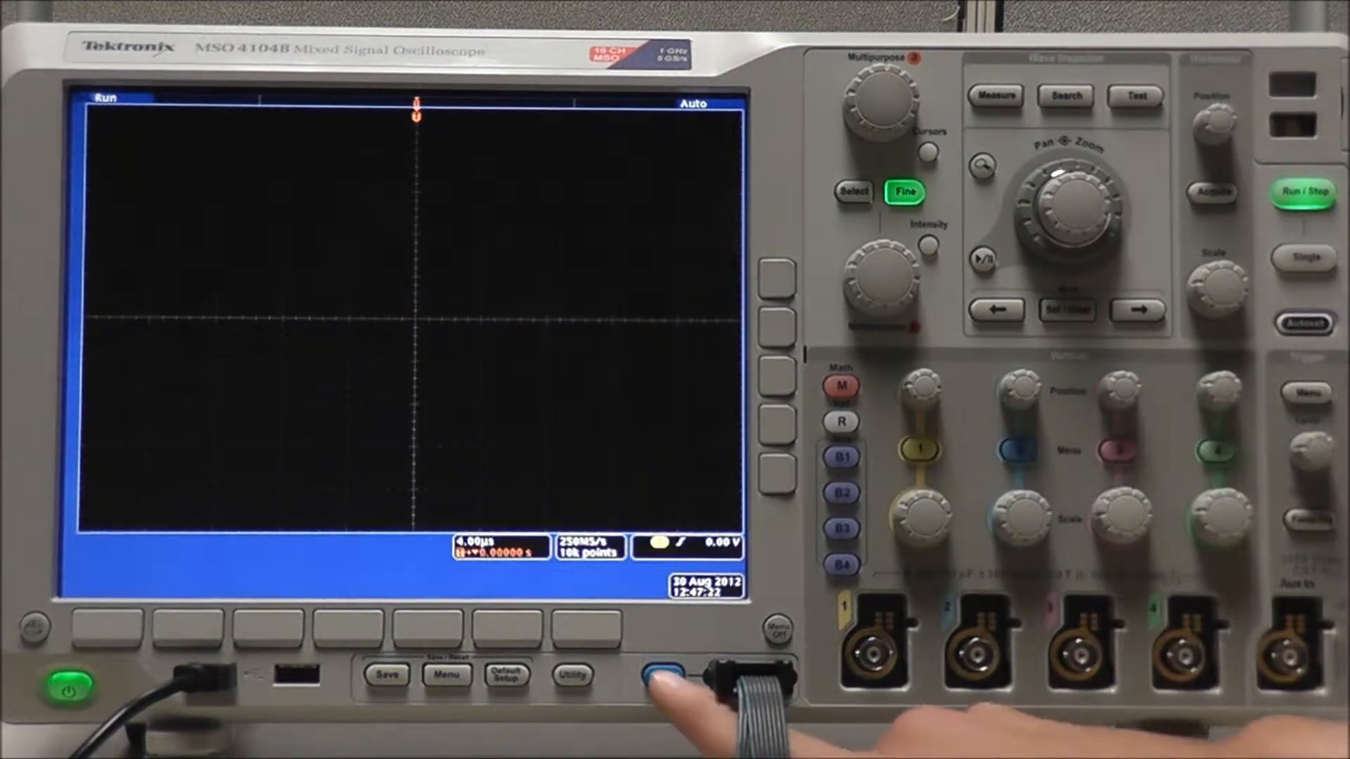
click(663, 673)
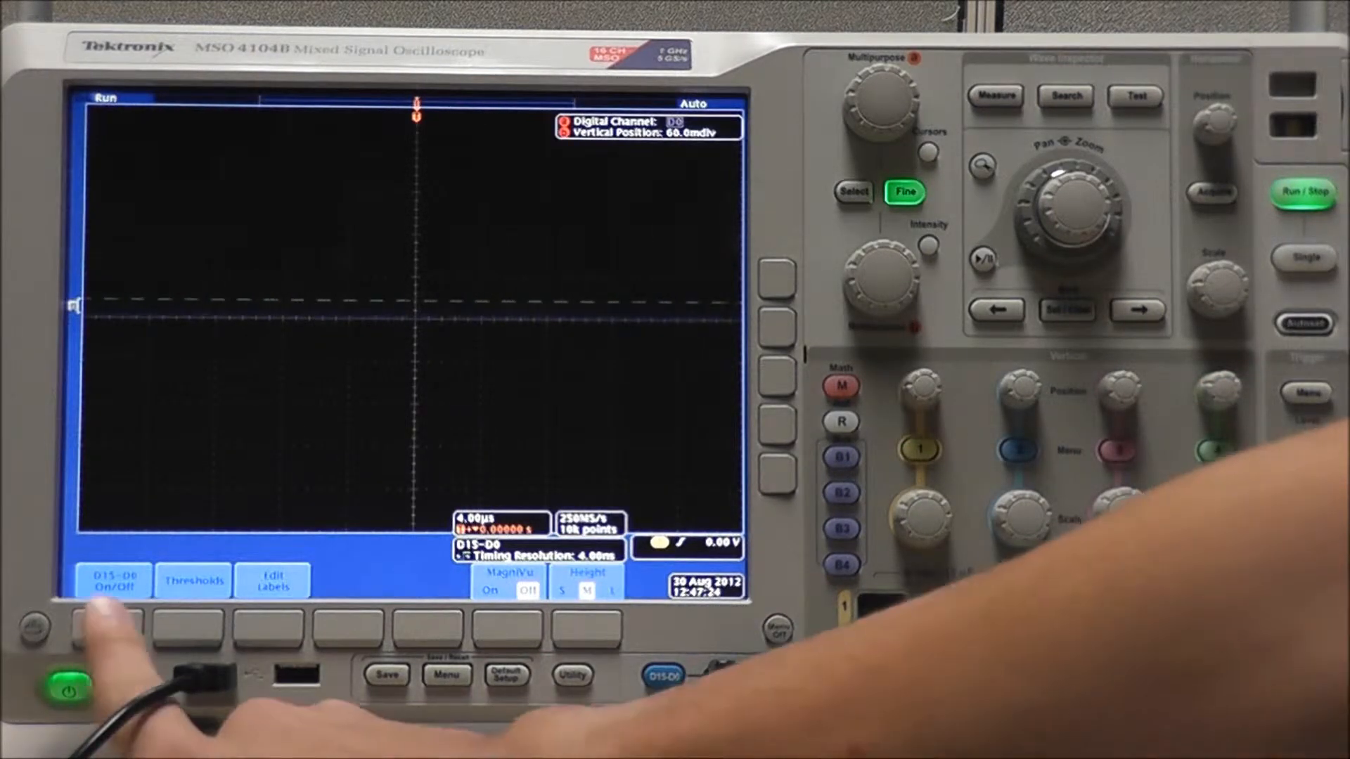
Turn on digital channels D7–D0 and add parallel bus B1 above them.
click(112, 579)
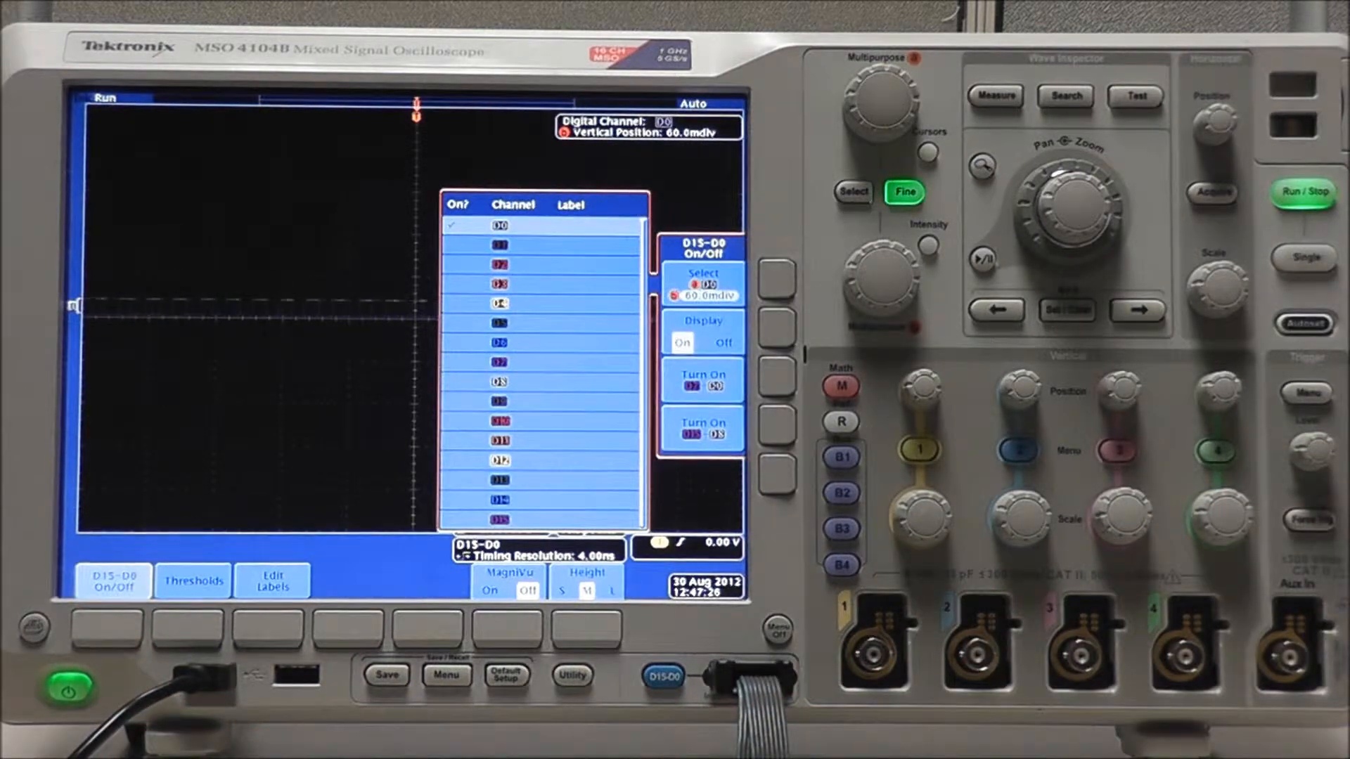
click(701, 377)
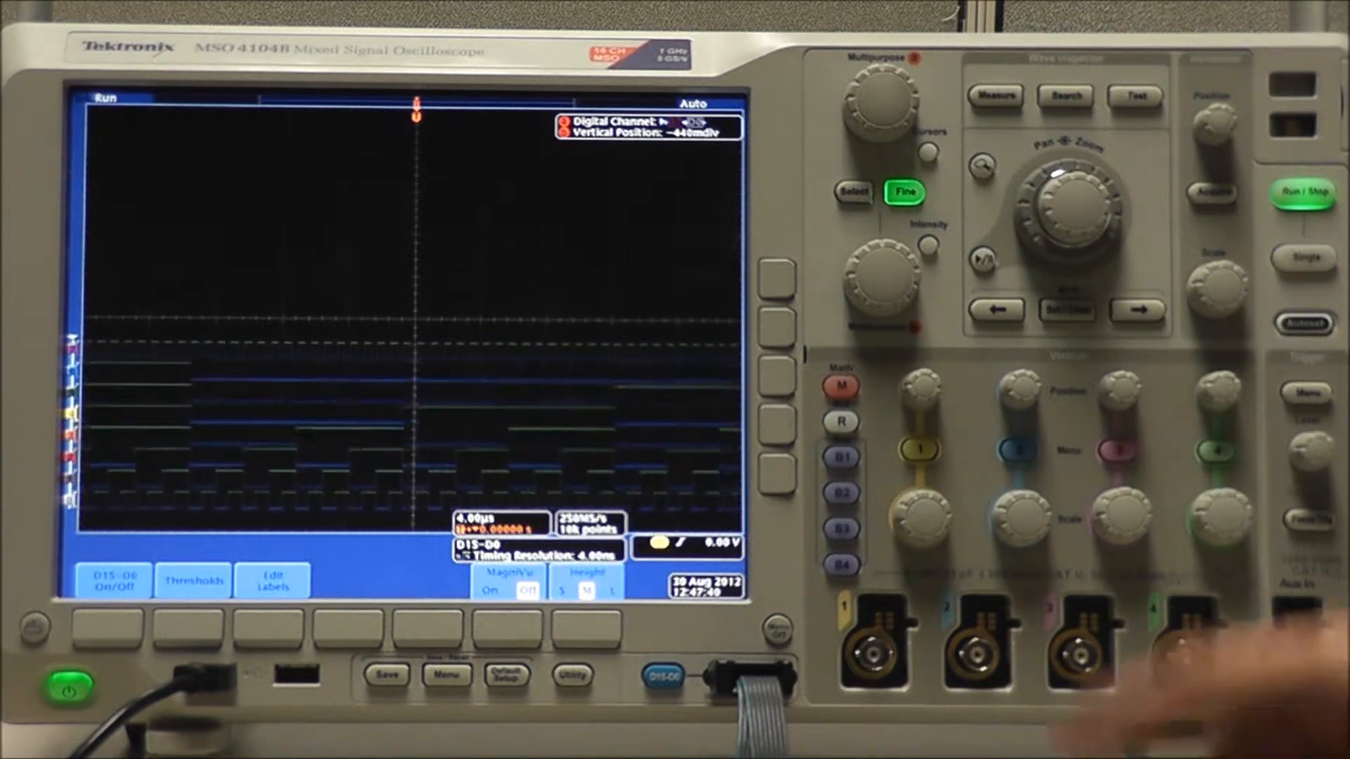
click(841, 455)
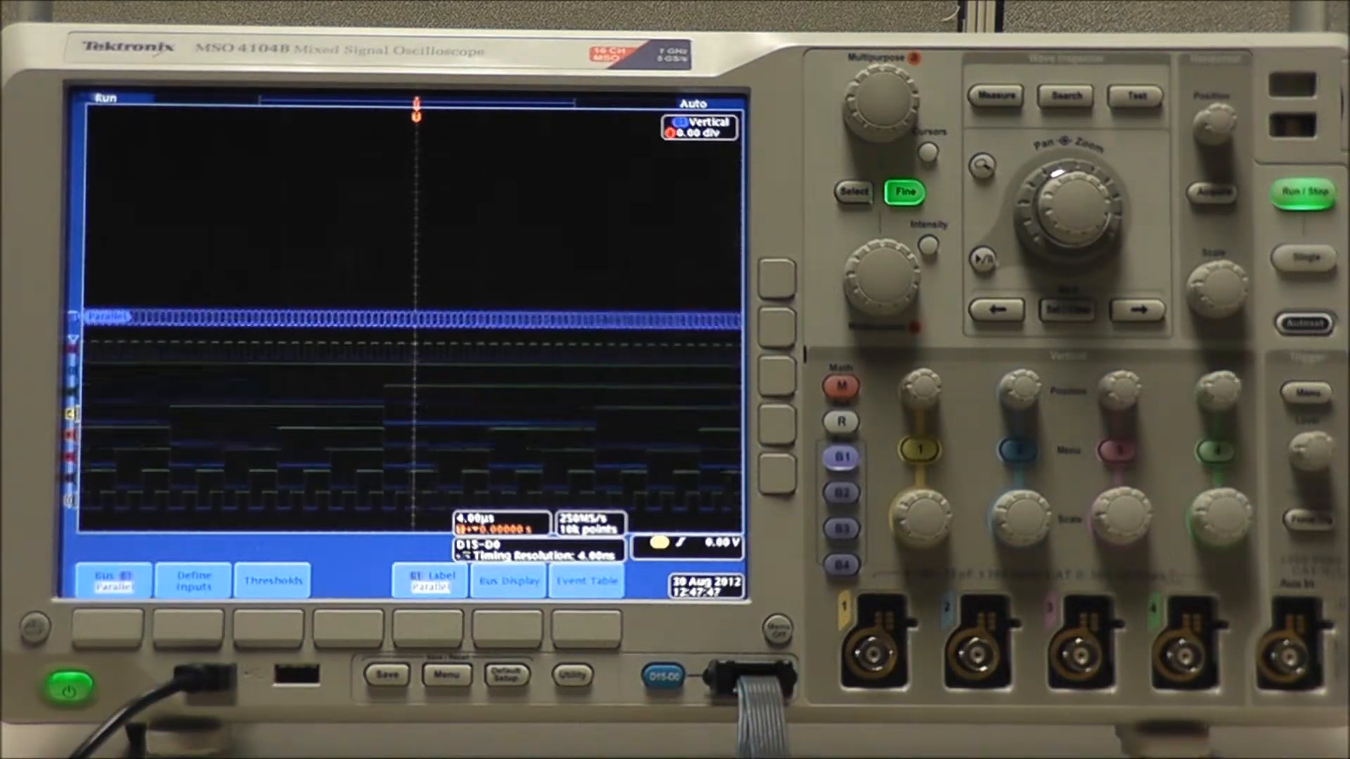
Stop acquisition with the bus zoomed 10X, showing hex values 39 through 3D.
click(193, 578)
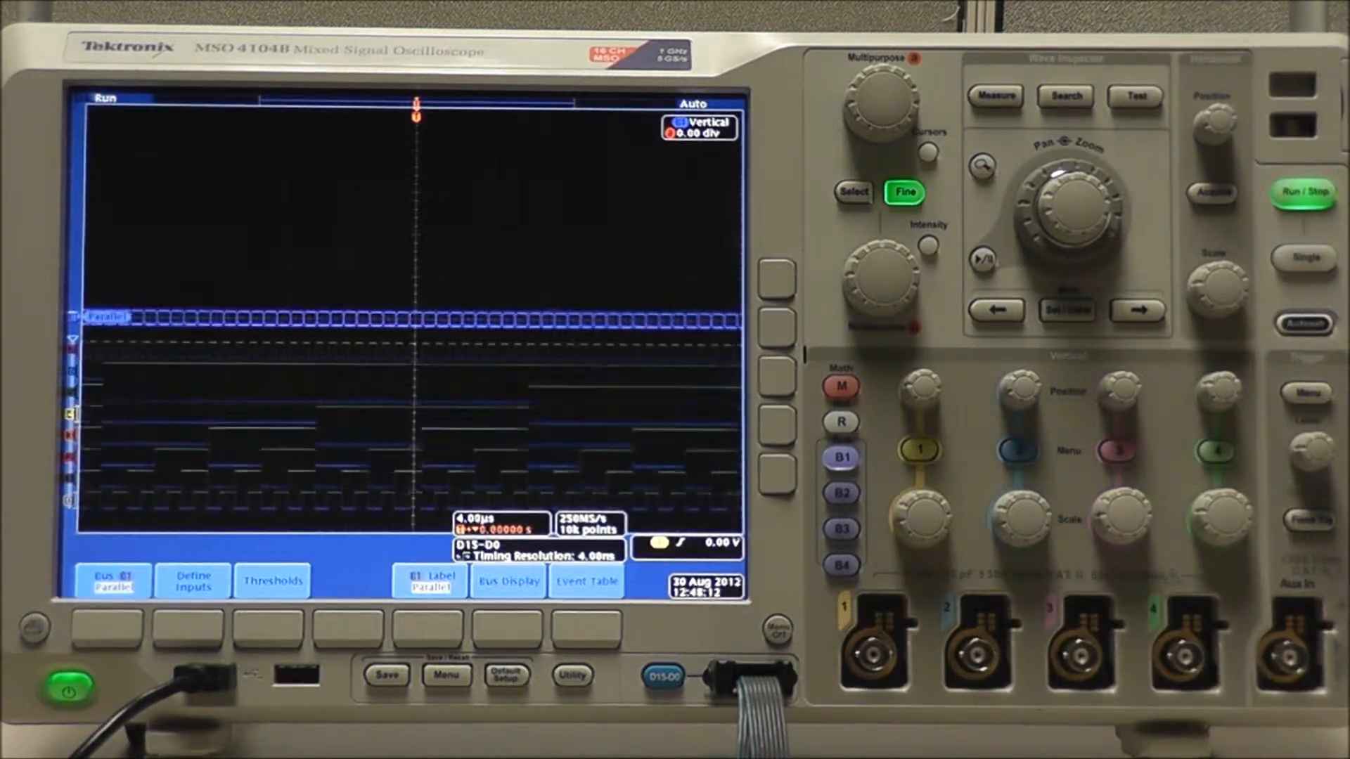
click(1302, 191)
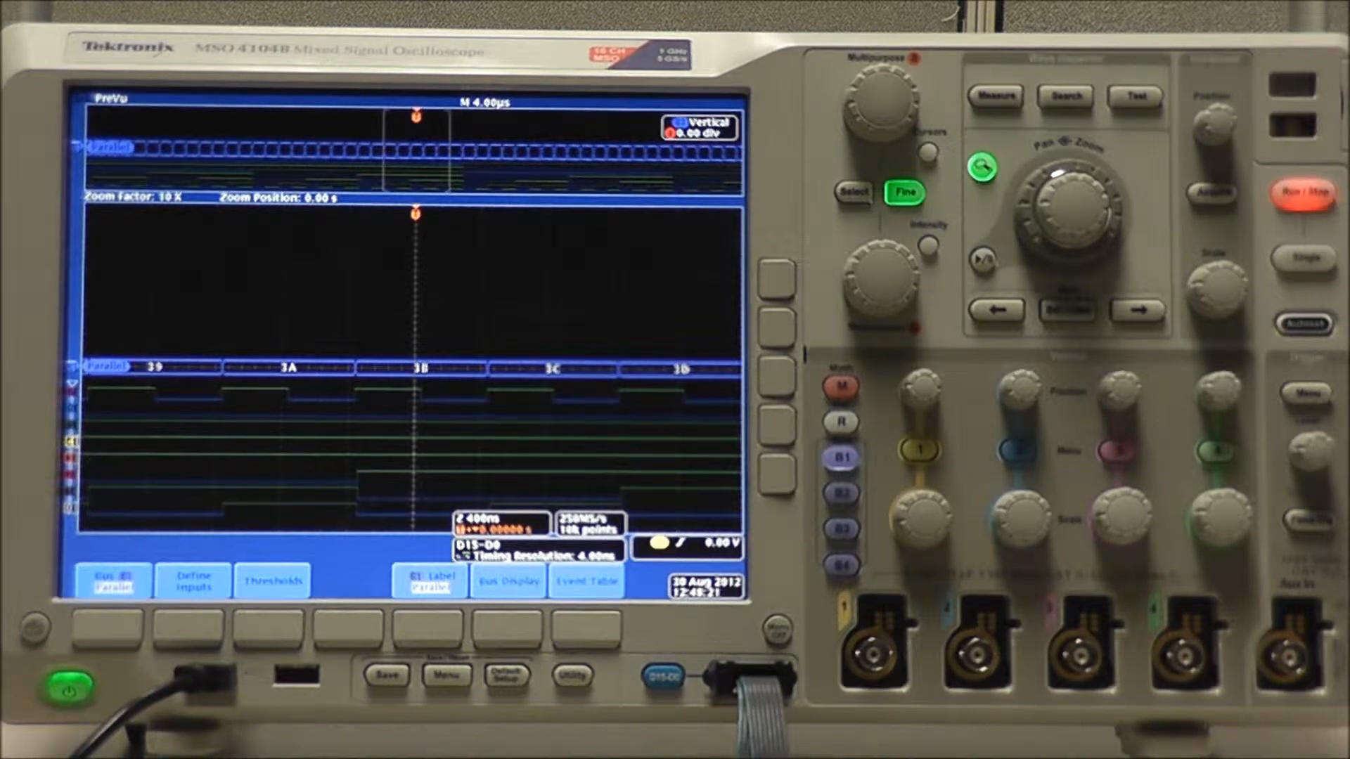
Show the B1 bus display options with values decoded as Hex.
click(272, 579)
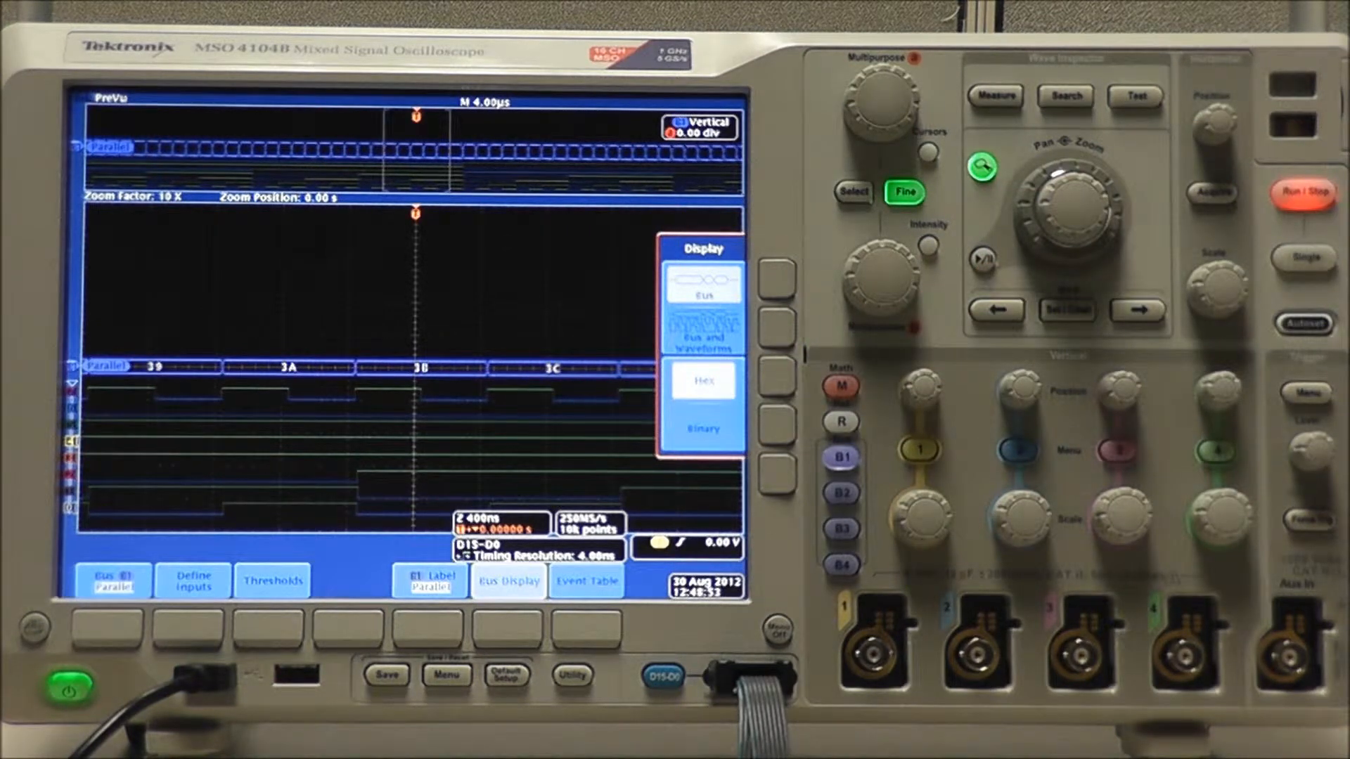
View the B1 event table, then set the trigger type to Bus on B1.
click(587, 579)
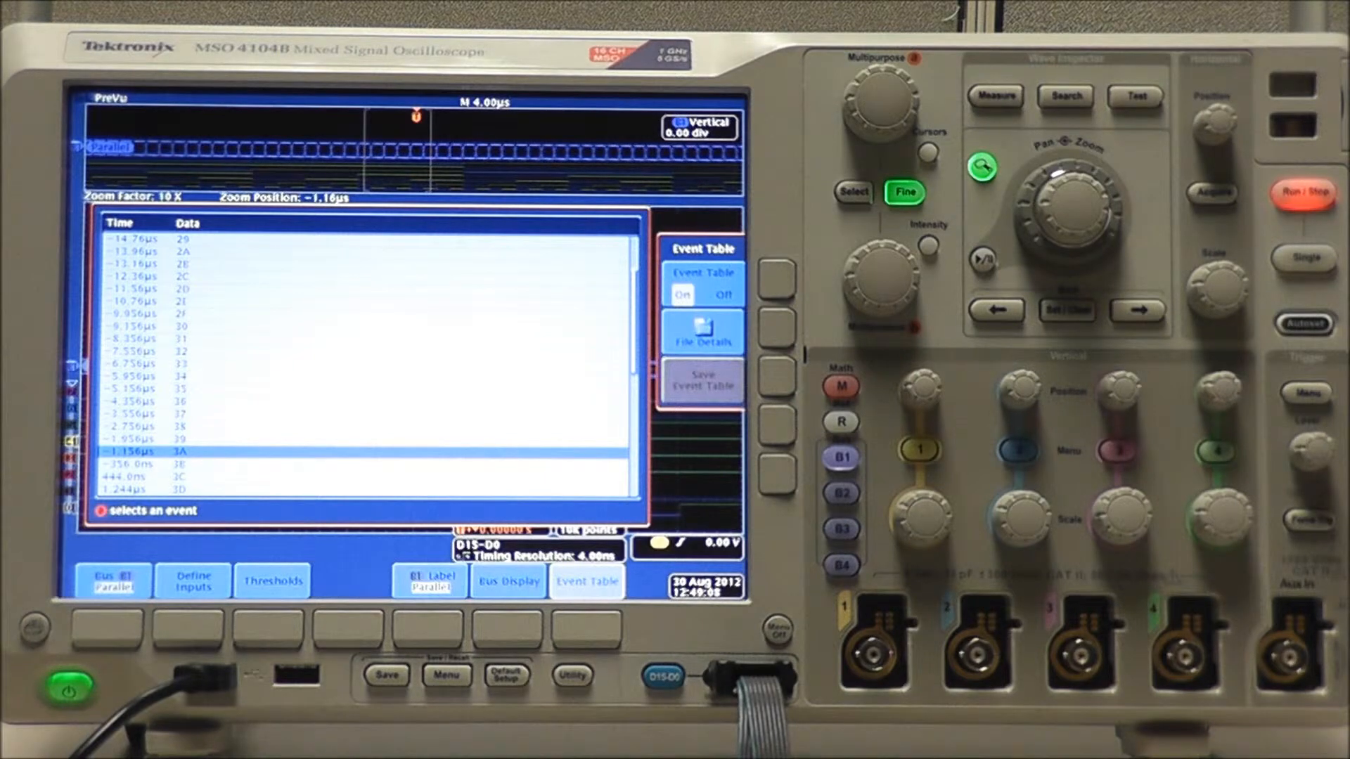
click(586, 579)
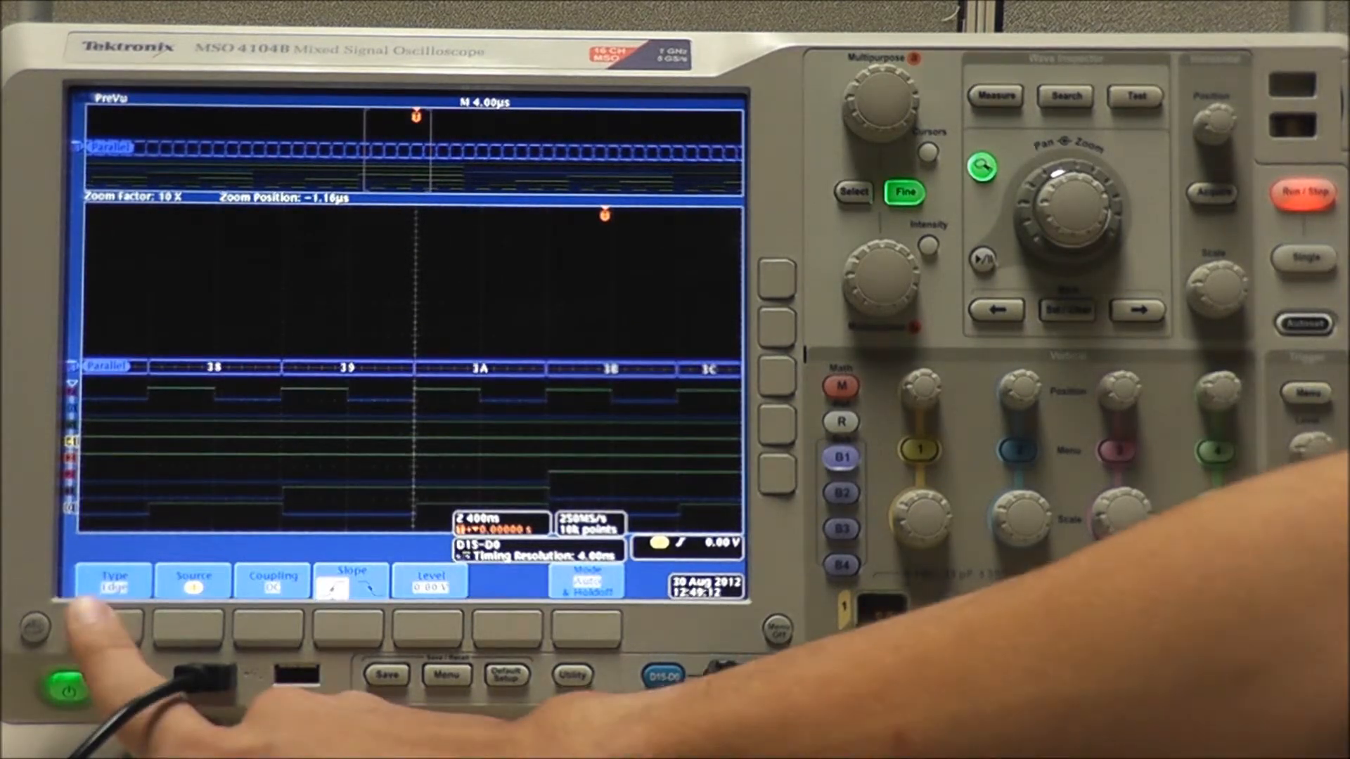
click(113, 579)
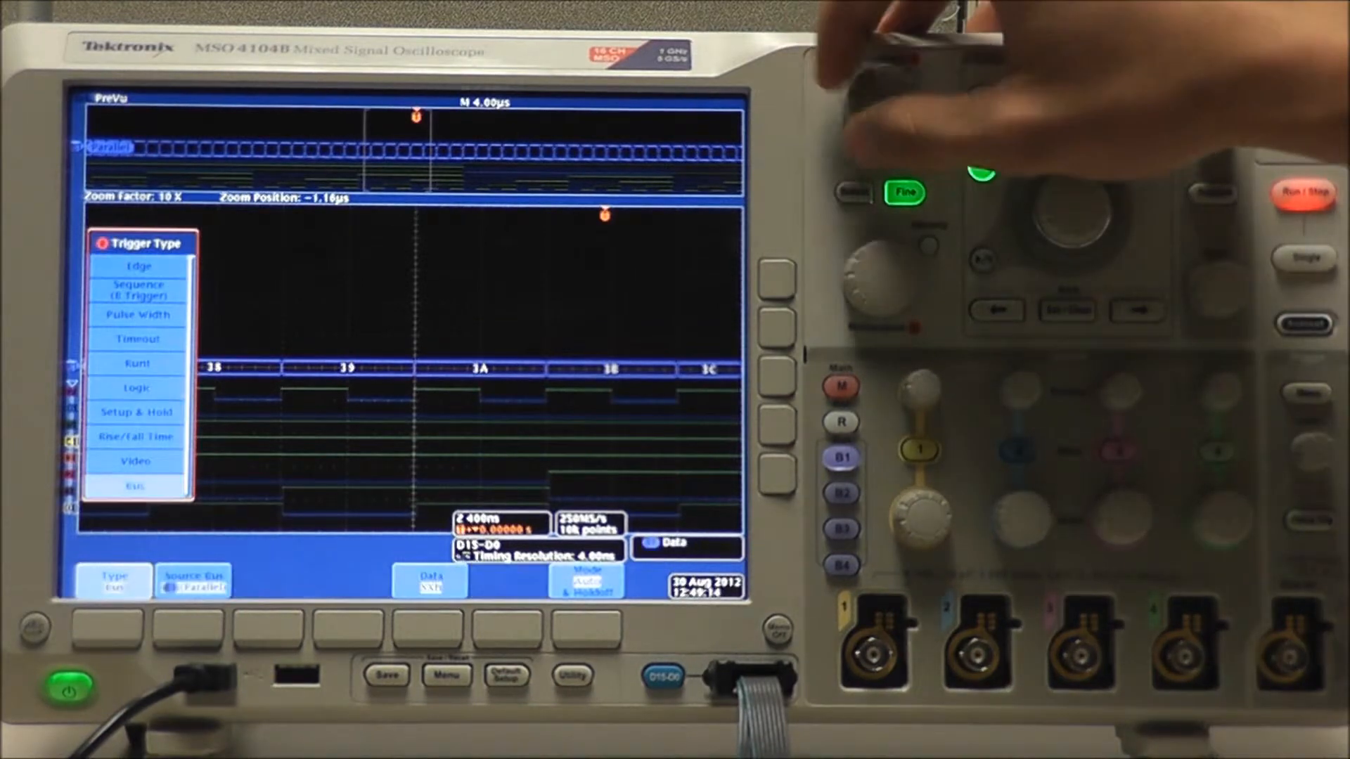